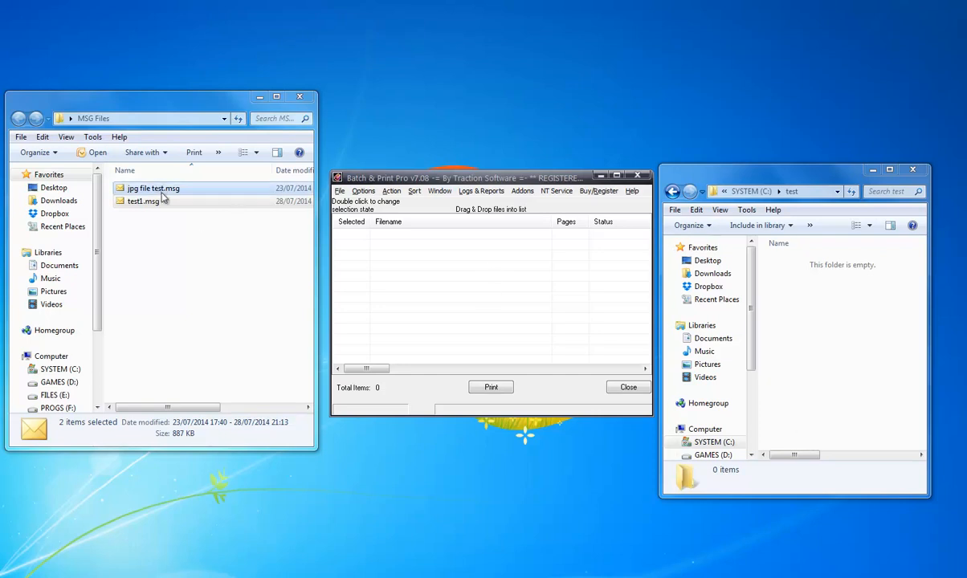
Step: Select jpg file test.msg and test1.msg in the MSG Files folder to add to the print list
{"action": "left_click", "coordinate": [152, 188]}
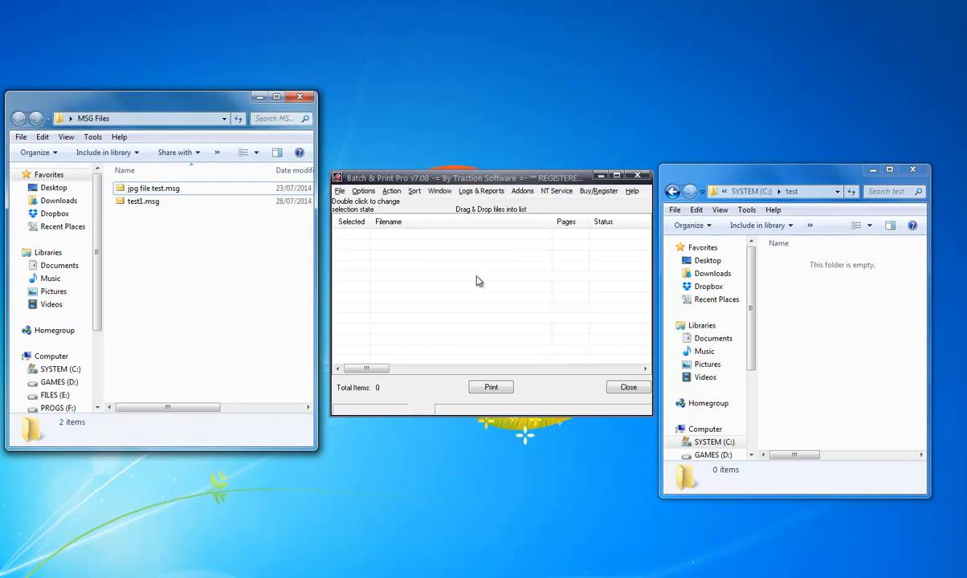
{"action": "left_click", "coordinate": [151, 188]}
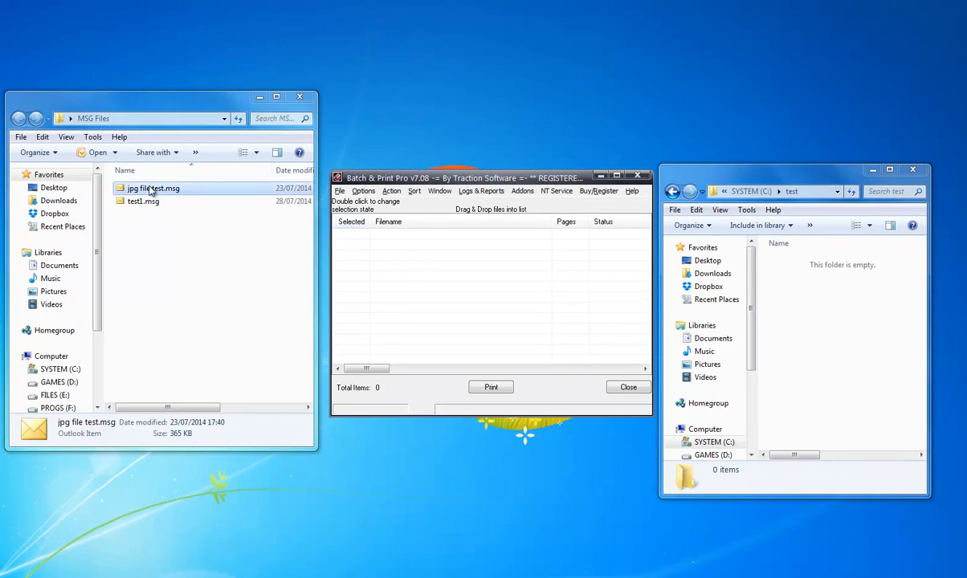
{"action": "mouse_move", "coordinate": [143, 201]}
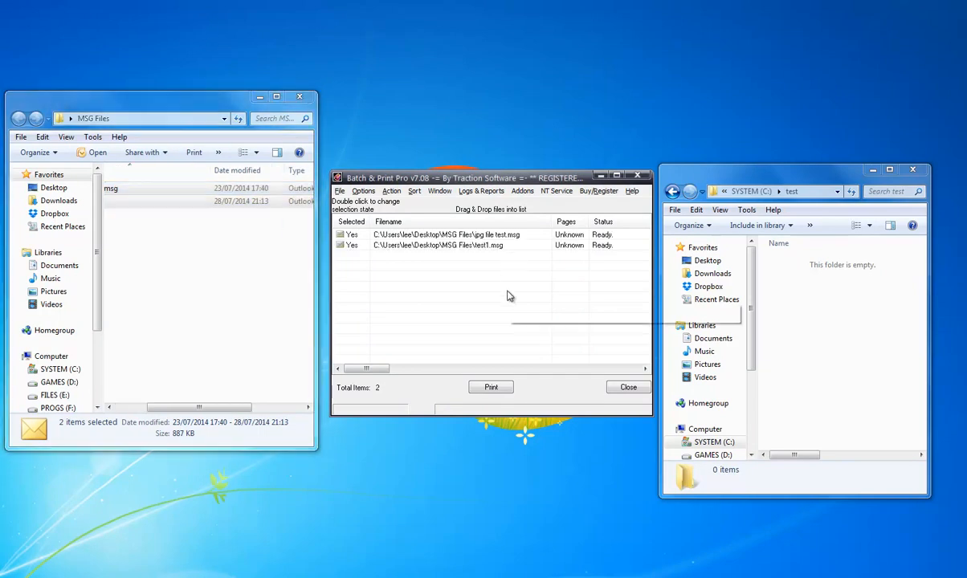
Step: Choose Adobe PDF in Printer Setup and set its output folder to C:\test
{"action": "left_click", "coordinate": [340, 191]}
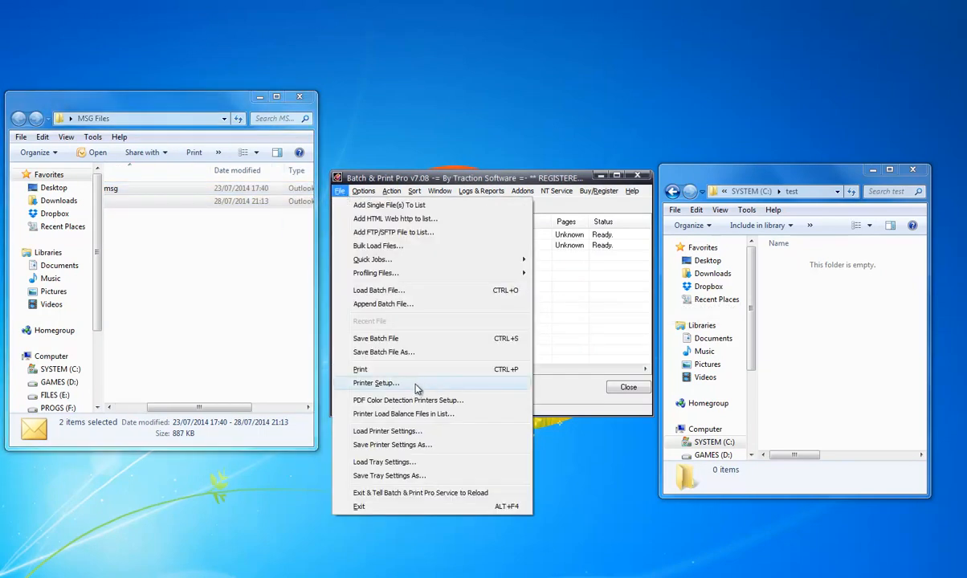
{"action": "left_click", "coordinate": [377, 383]}
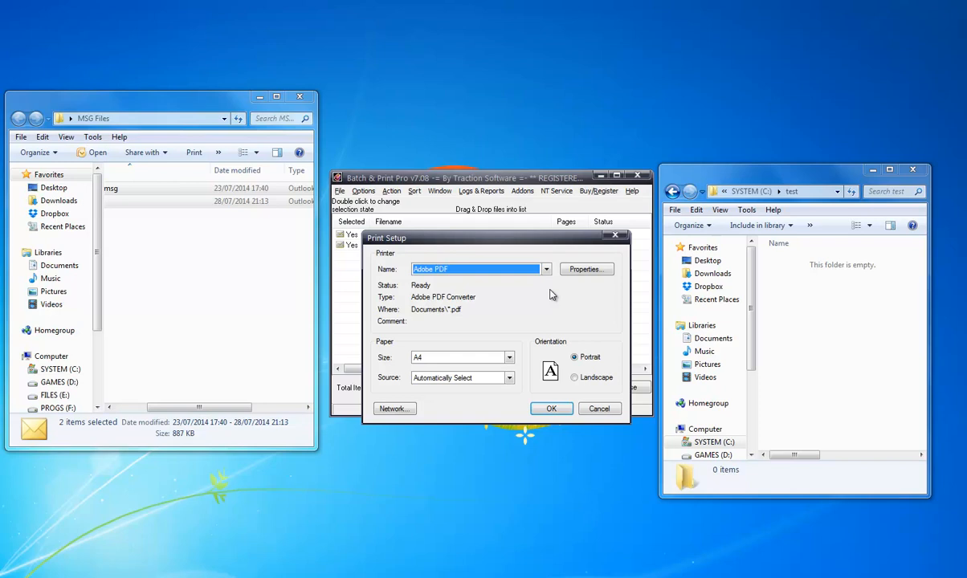
{"action": "mouse_move", "coordinate": [587, 269]}
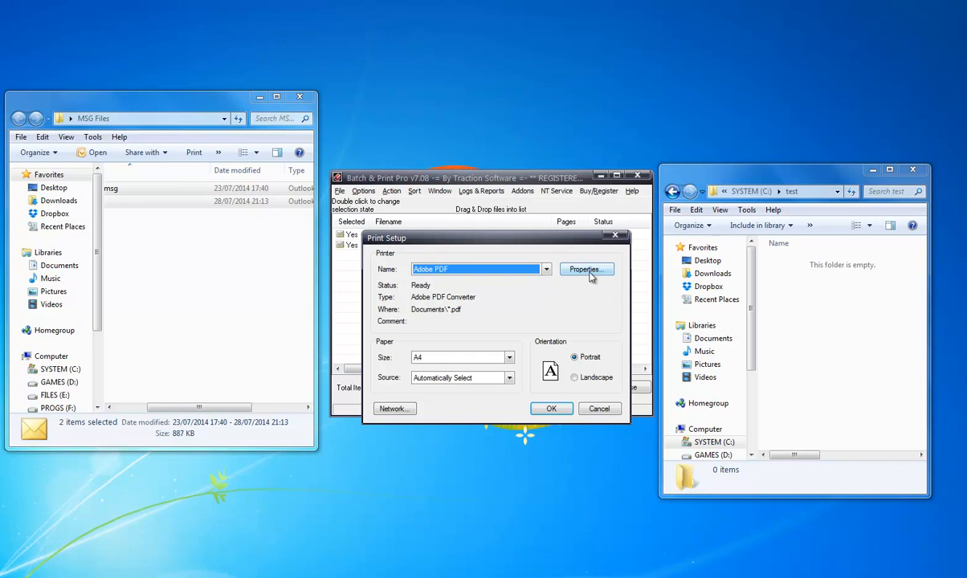
{"action": "left_click", "coordinate": [586, 269]}
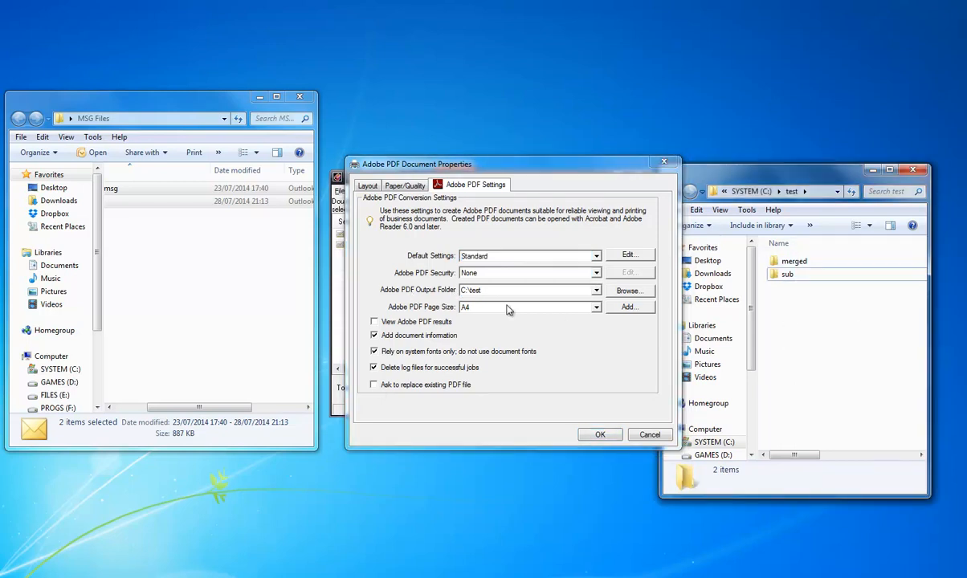
{"action": "mouse_move", "coordinate": [436, 330]}
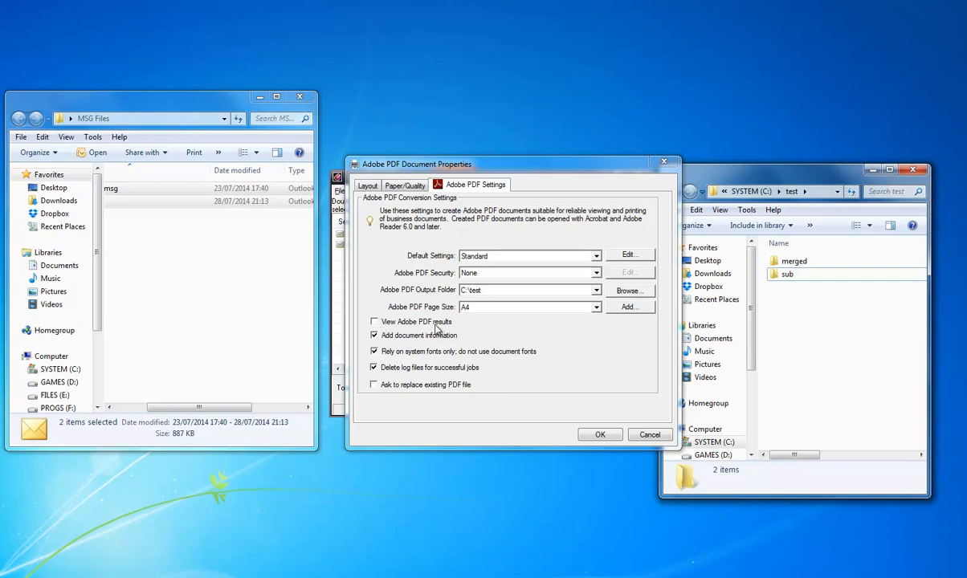
{"action": "mouse_move", "coordinate": [476, 391]}
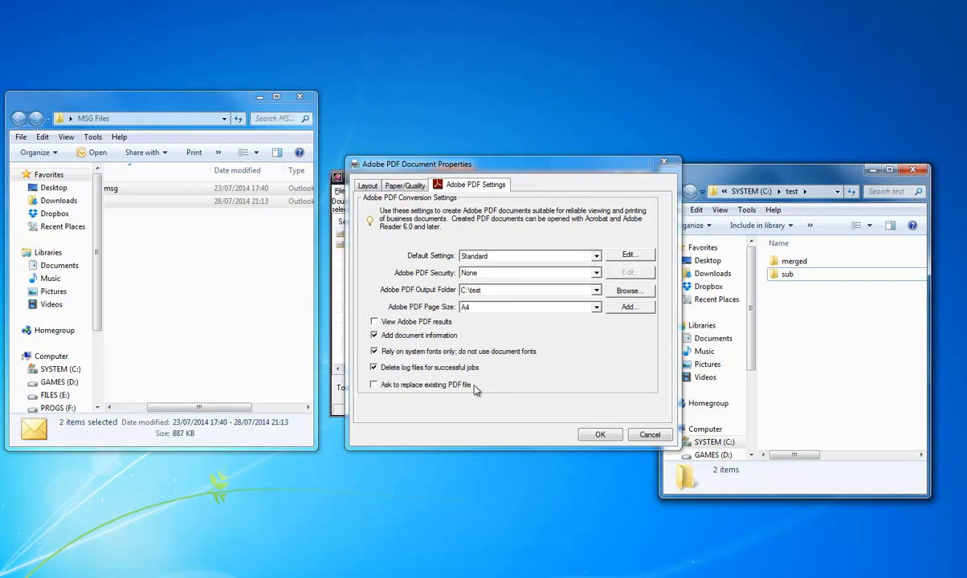
{"action": "left_click", "coordinate": [600, 434]}
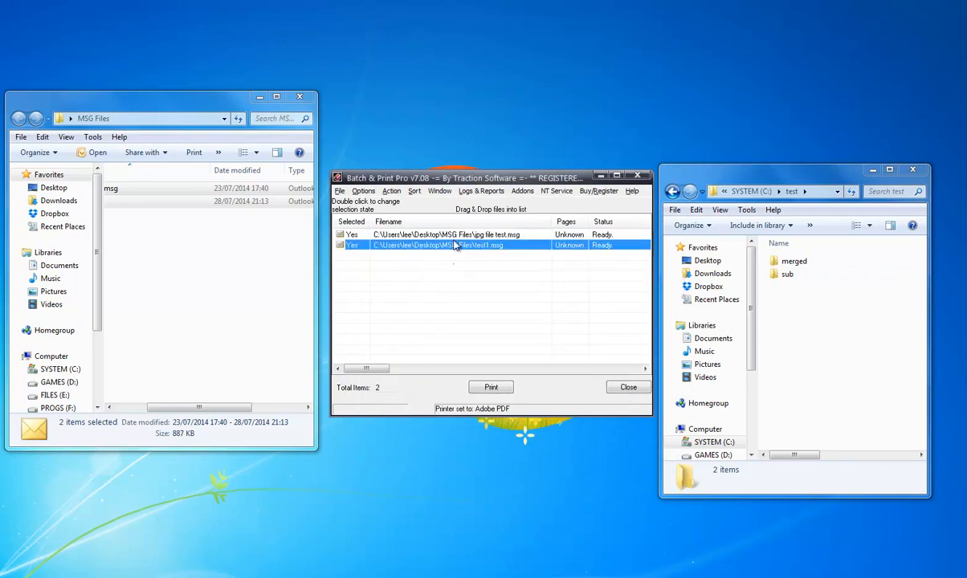
Step: Open Addon Setup for test.msg and test1.msg and turn off Print attachments
{"action": "left_click", "coordinate": [447, 234]}
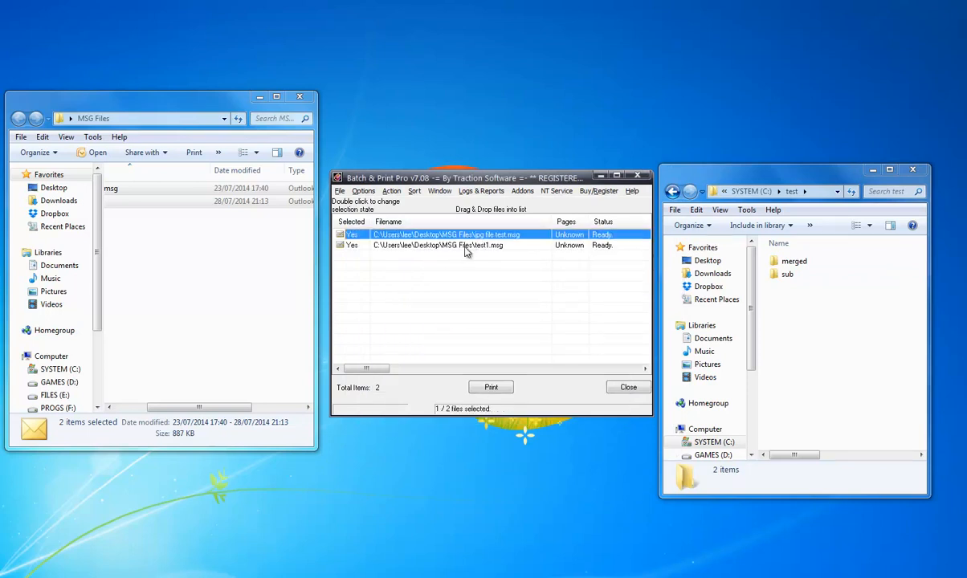
{"action": "left_click", "coordinate": [465, 245]}
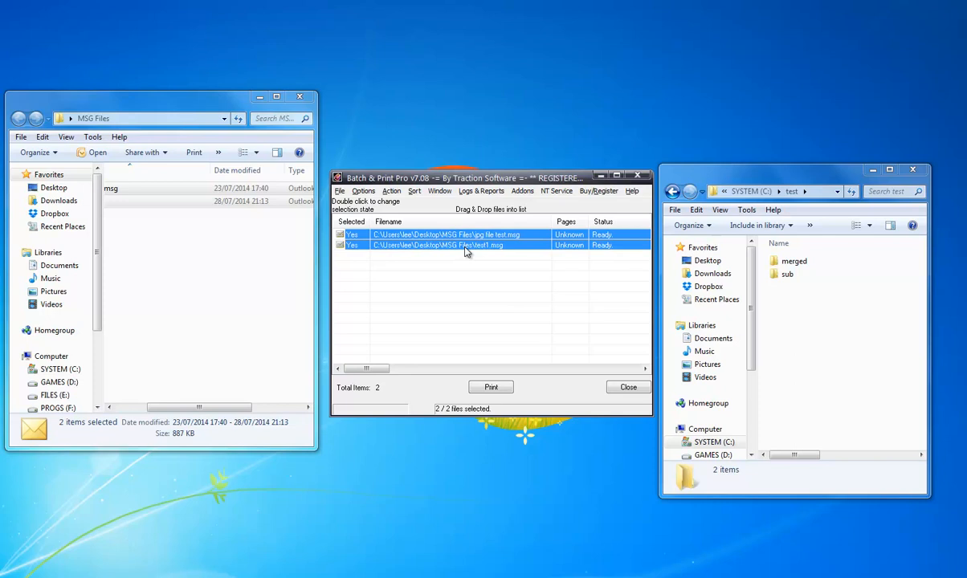
{"action": "right_click", "coordinate": [464, 245]}
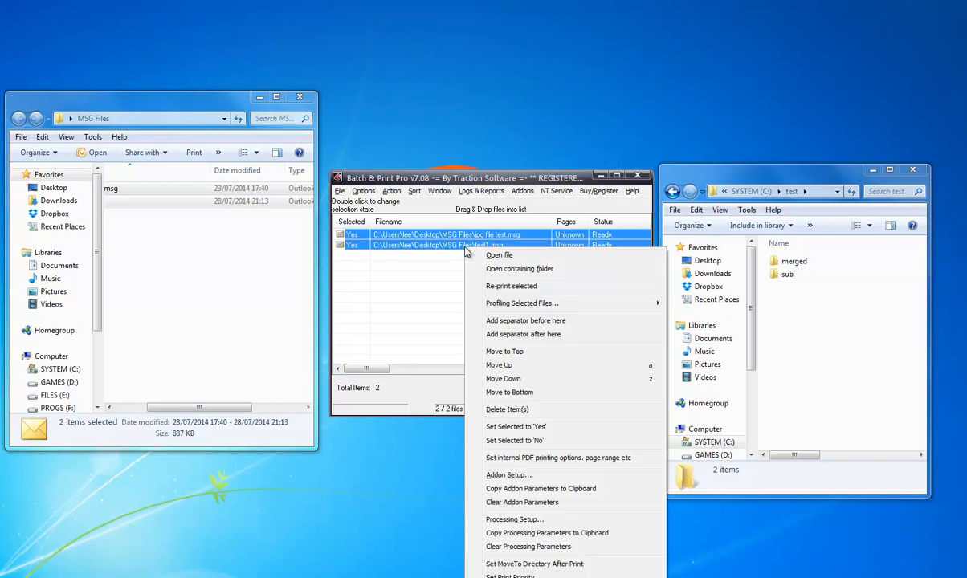
{"action": "left_click", "coordinate": [507, 475]}
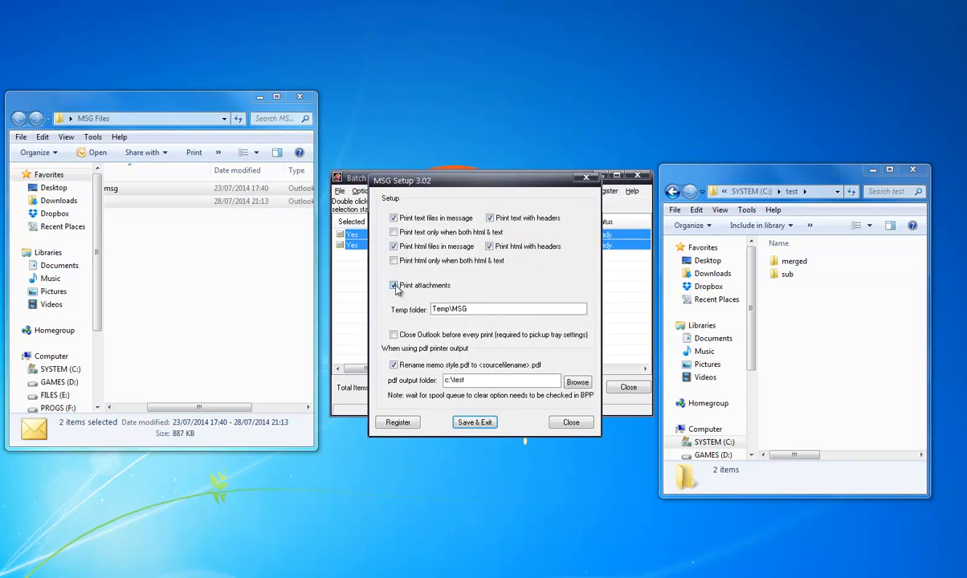
{"action": "left_click", "coordinate": [393, 285]}
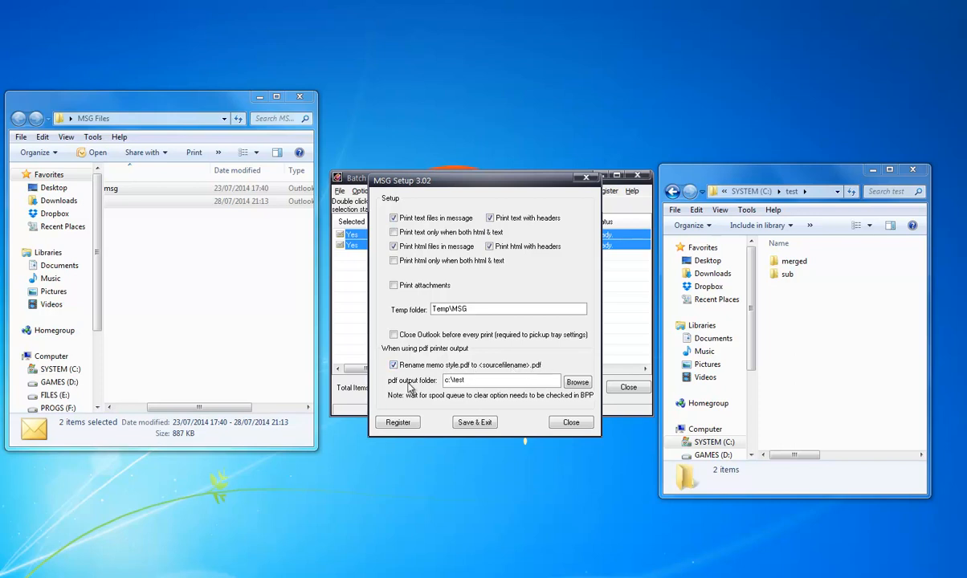
{"action": "mouse_move", "coordinate": [463, 191]}
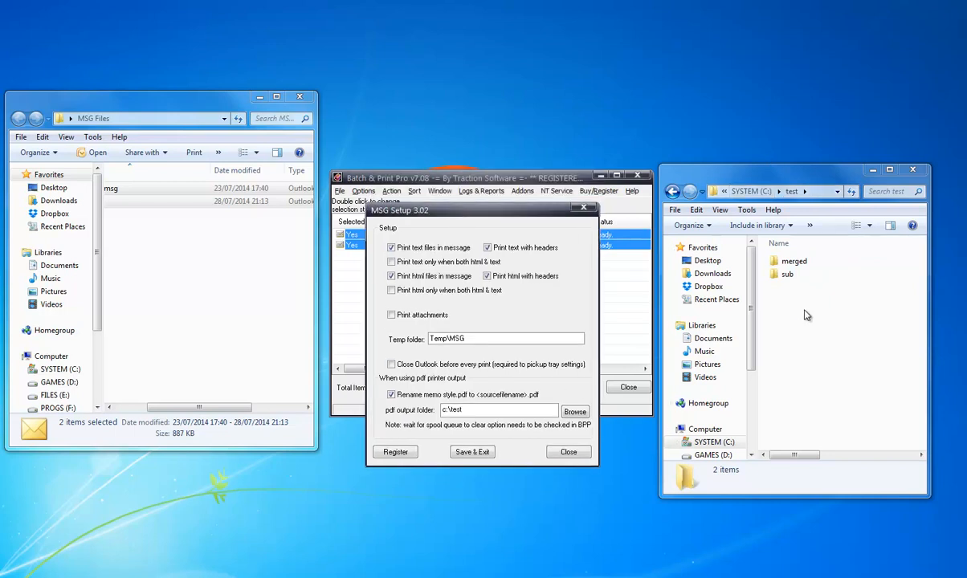
{"action": "mouse_move", "coordinate": [454, 293]}
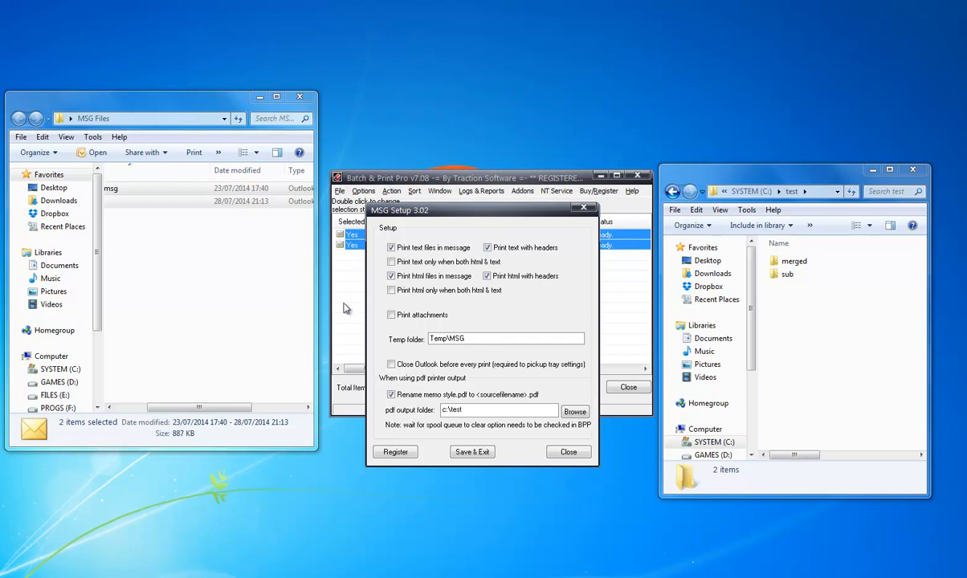
{"action": "mouse_move", "coordinate": [467, 273]}
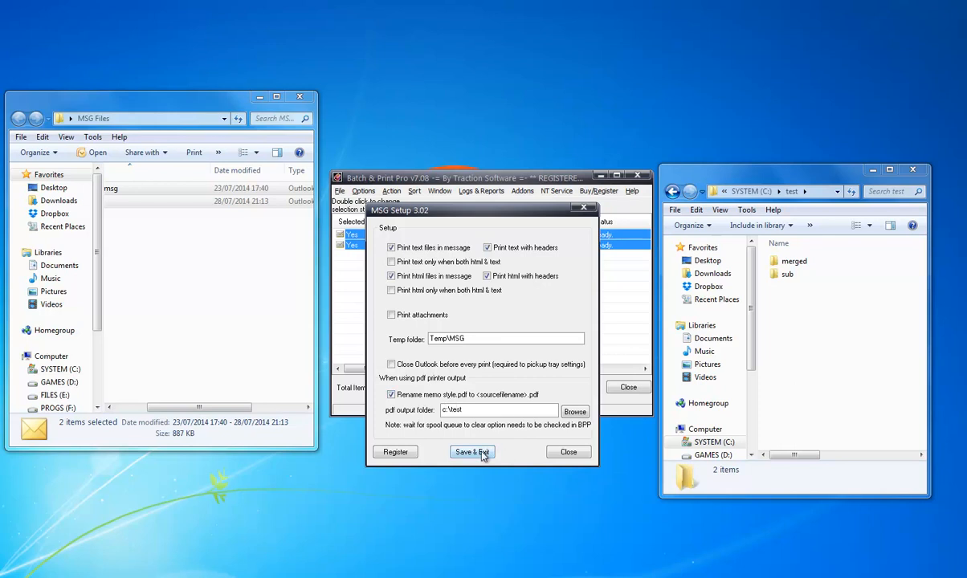
Step: Save the MSG addon settings and open General Setup Options to enable spool-queue waiting
{"action": "left_click", "coordinate": [472, 451]}
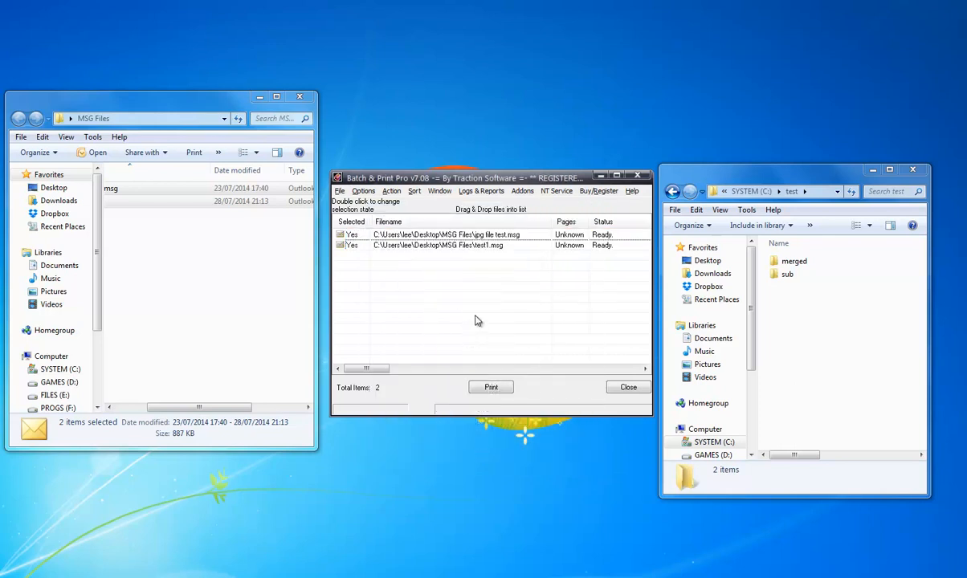
{"action": "left_click", "coordinate": [363, 191]}
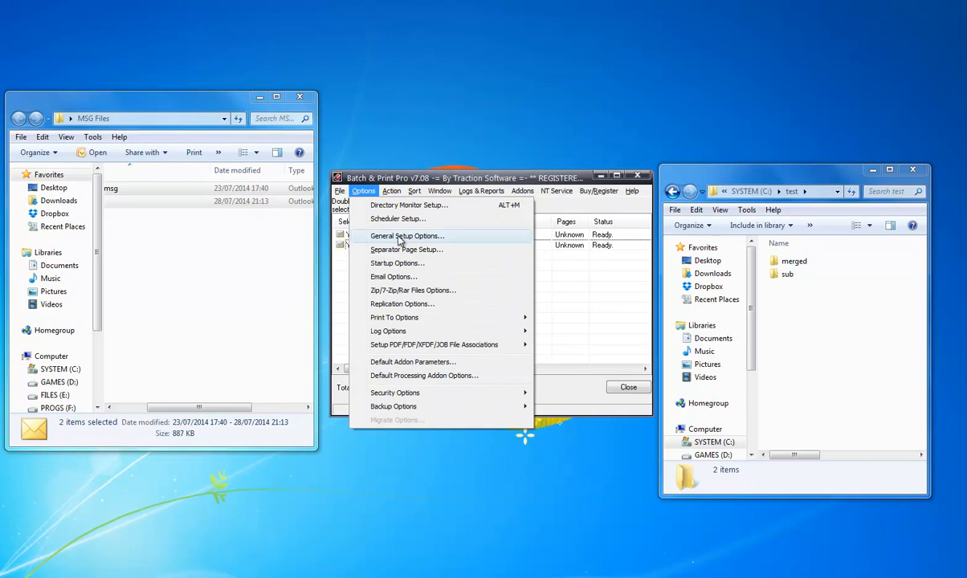
{"action": "left_click", "coordinate": [408, 236]}
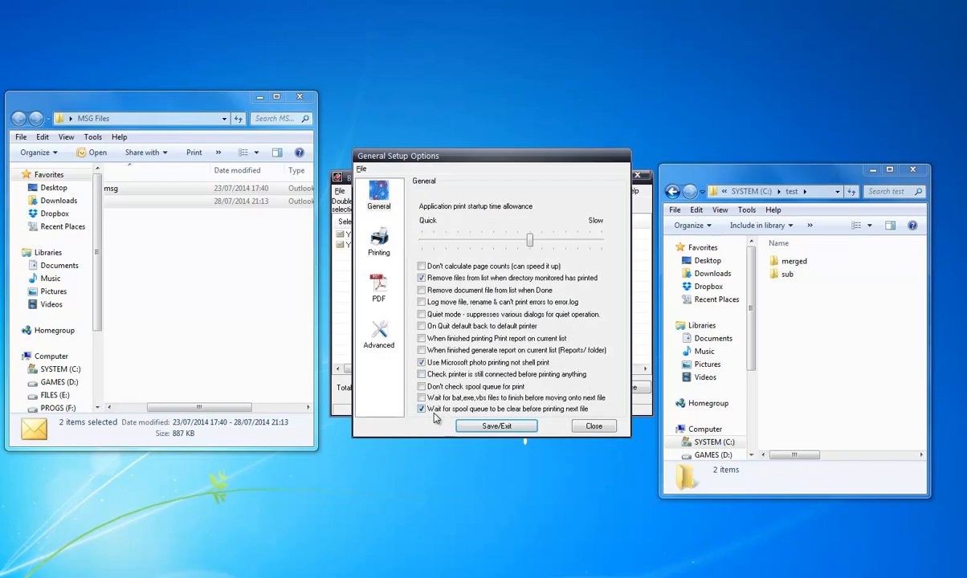
{"action": "mouse_move", "coordinate": [580, 420]}
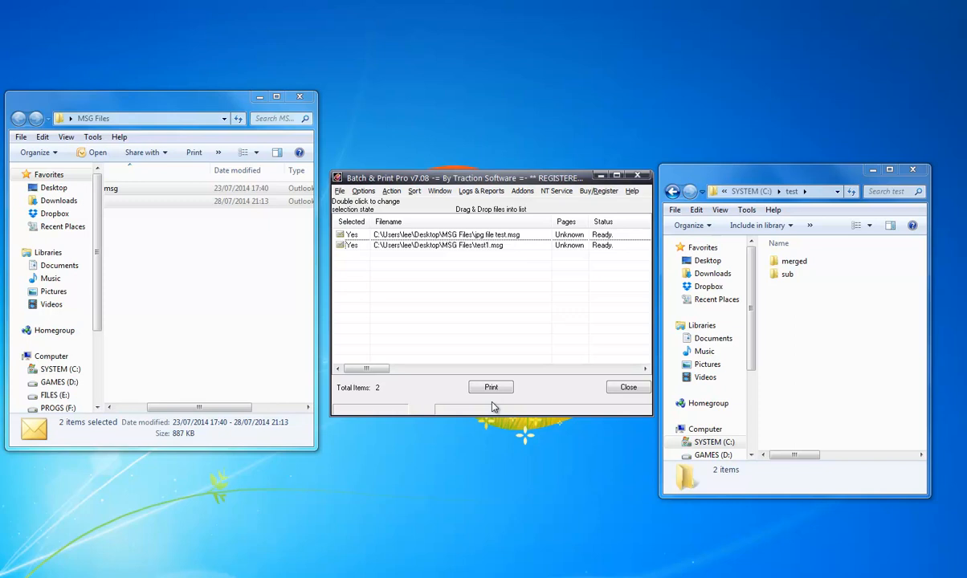
{"action": "mouse_move", "coordinate": [506, 309]}
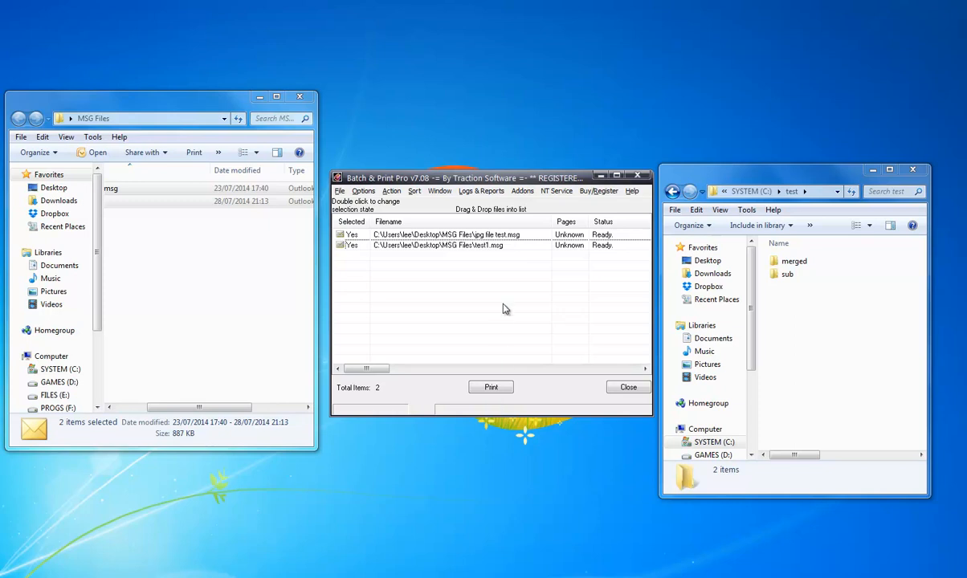
Step: Print both MSG files, dismiss the unregistered-addon notice, and select the resulting test1.pdf
{"action": "left_click", "coordinate": [491, 387]}
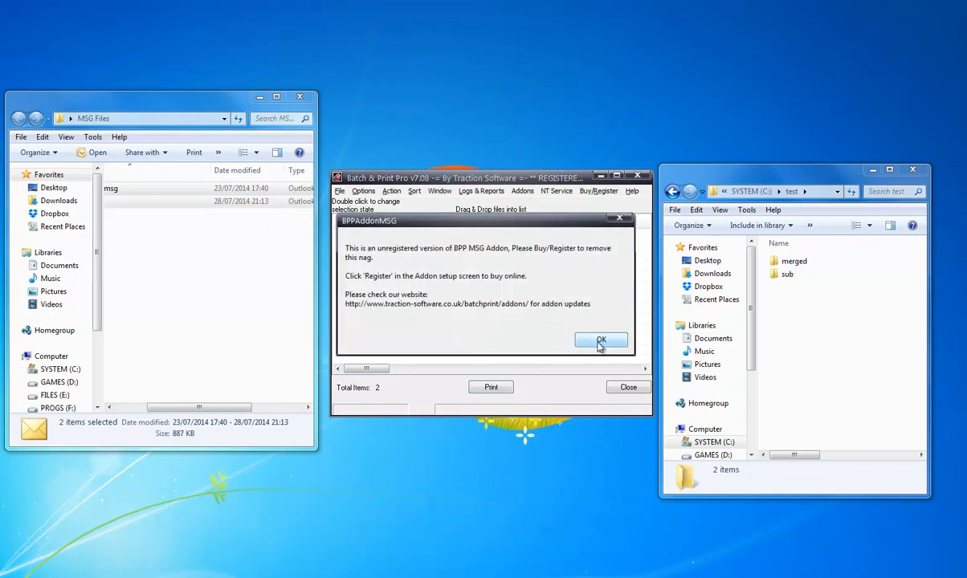
{"action": "left_click", "coordinate": [601, 340]}
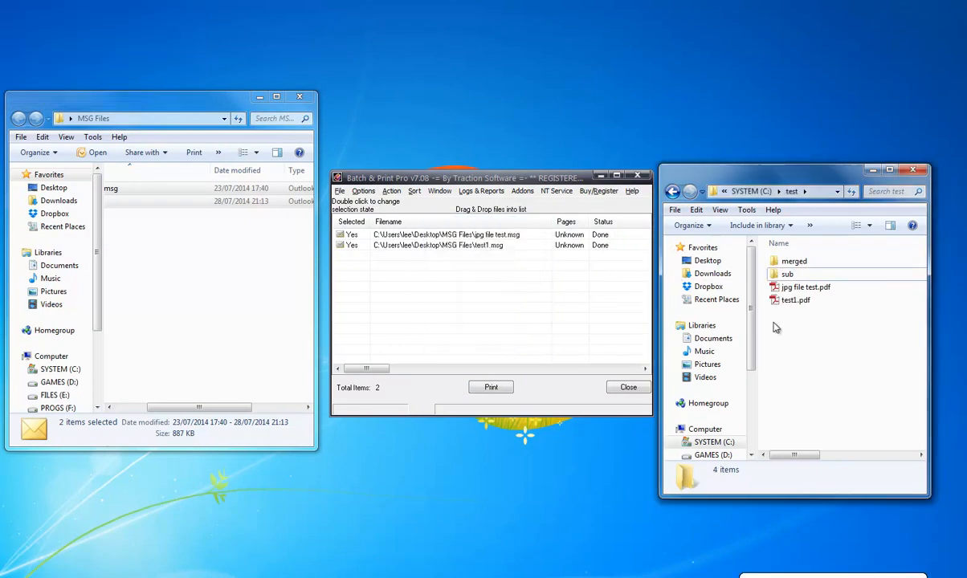
{"action": "left_click", "coordinate": [803, 286]}
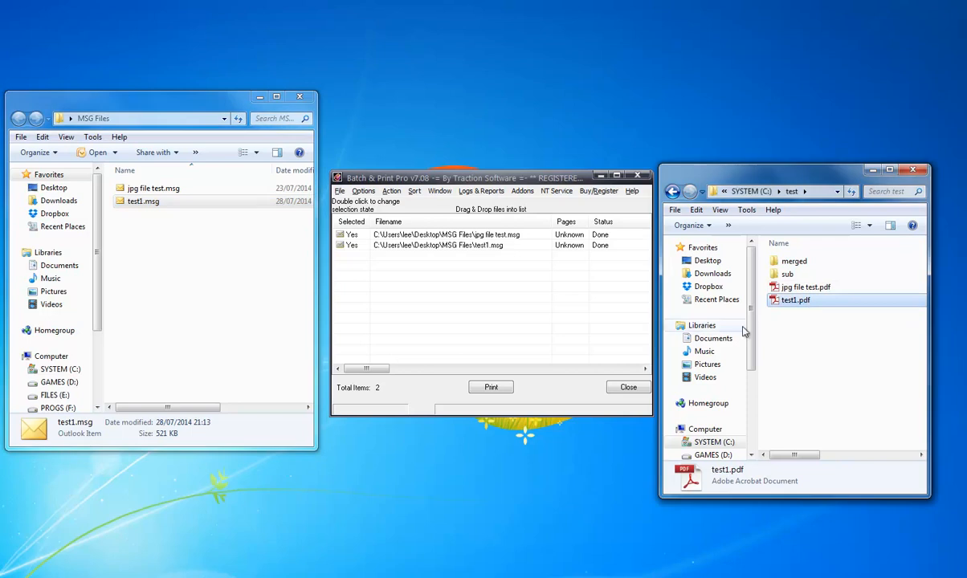
{"action": "left_click", "coordinate": [803, 287]}
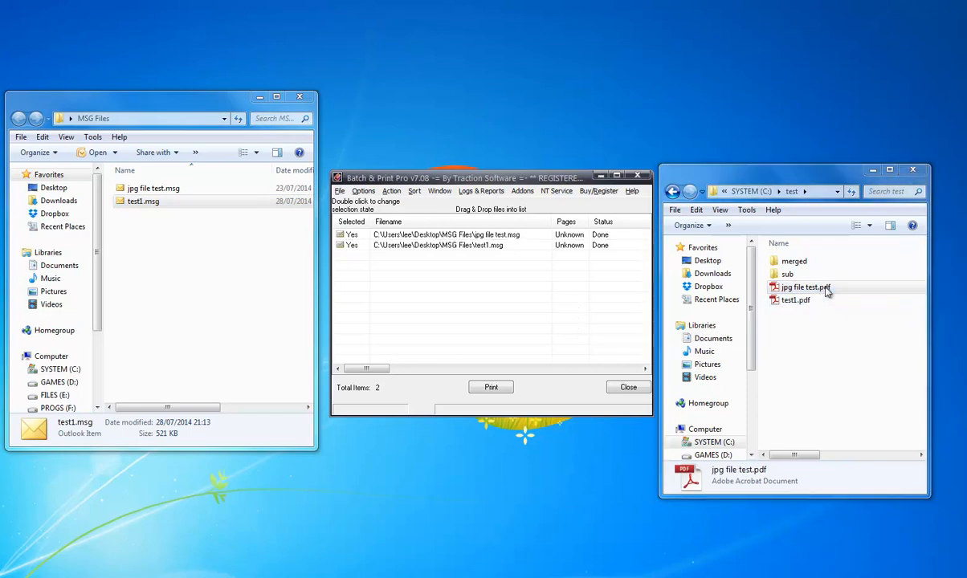
{"action": "double_click", "coordinate": [794, 300]}
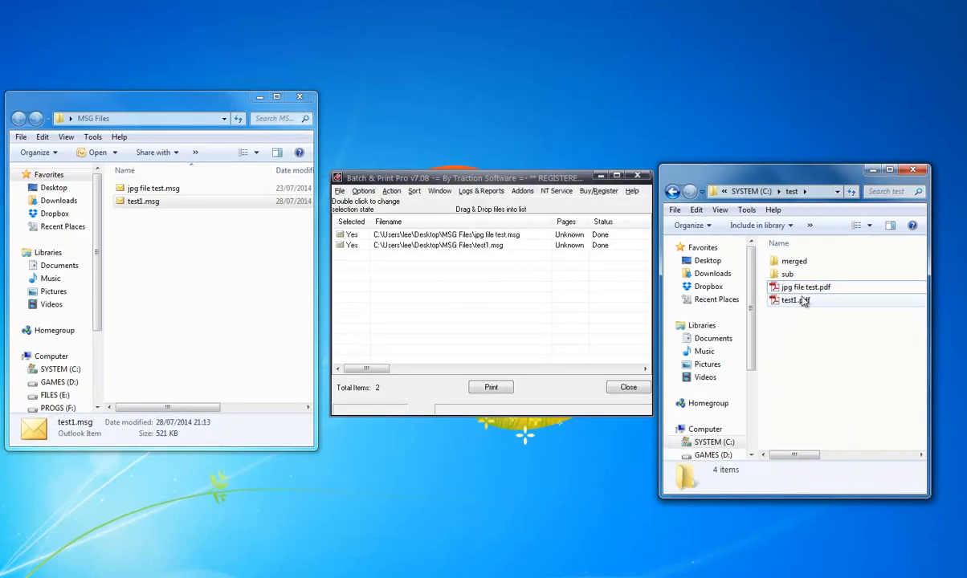
{"action": "double_click", "coordinate": [791, 299]}
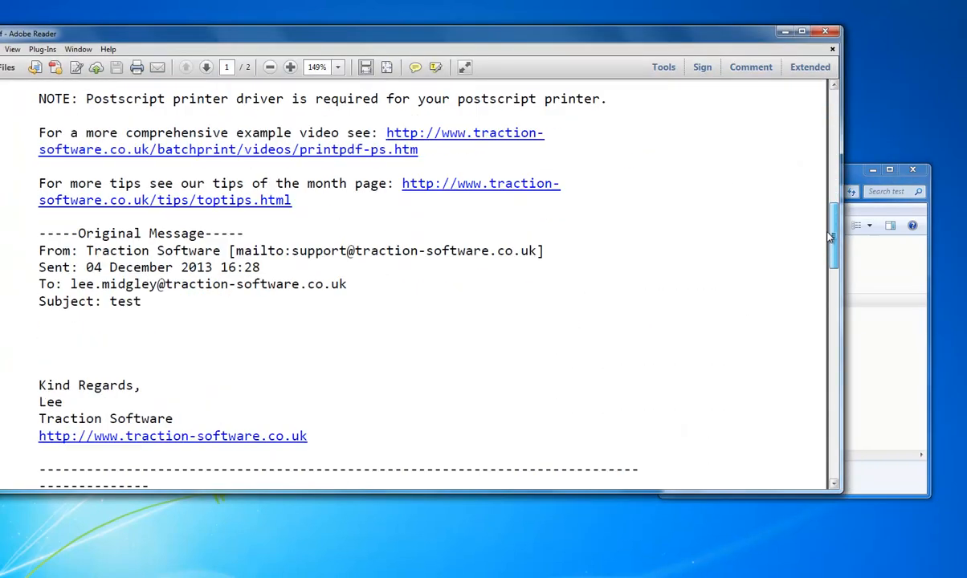
{"action": "scroll", "scroll_direction": "up", "scroll_amount": 3}
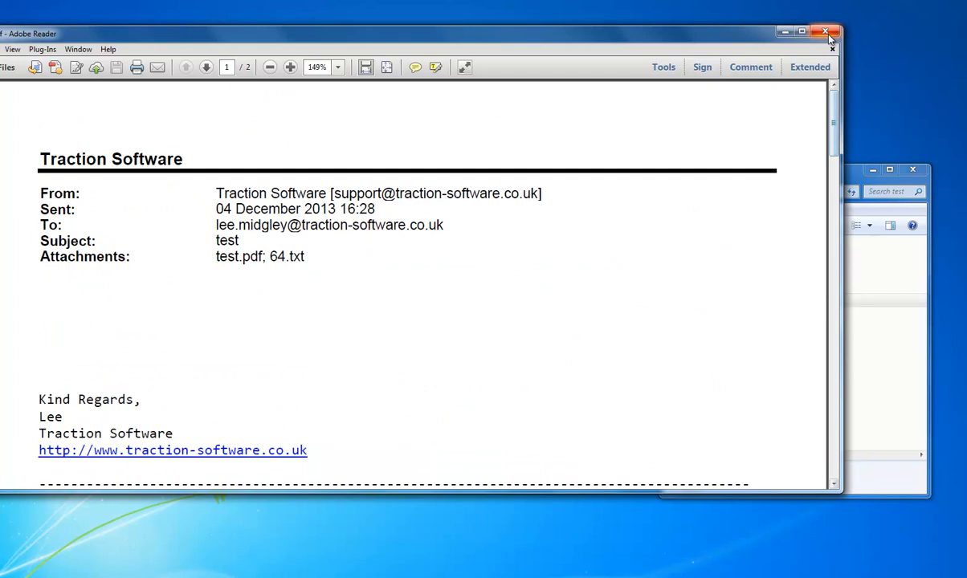
{"action": "left_click", "coordinate": [824, 33]}
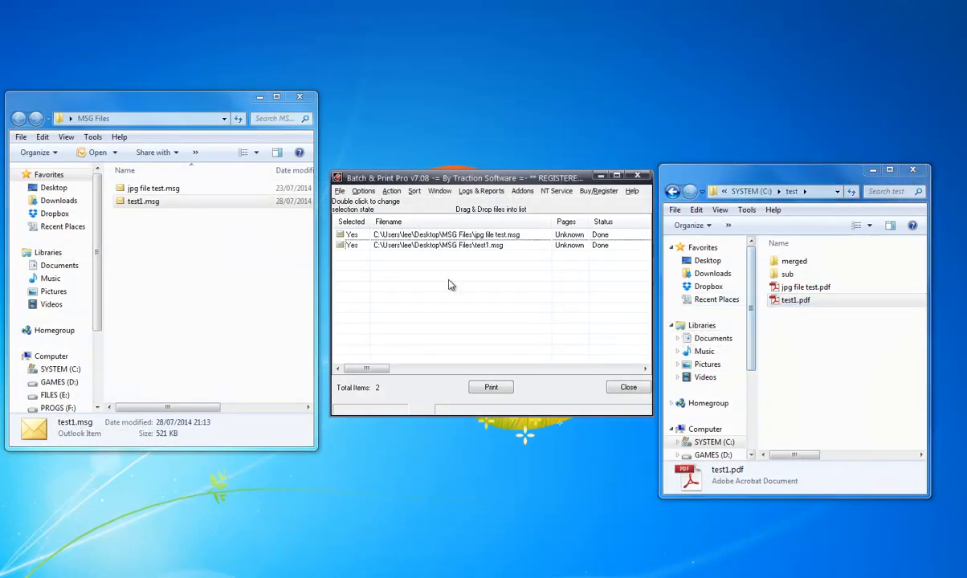
Step: Enable Print attachments in the MSG addon setup, save it, and reprint both files
{"action": "right_click", "coordinate": [449, 245]}
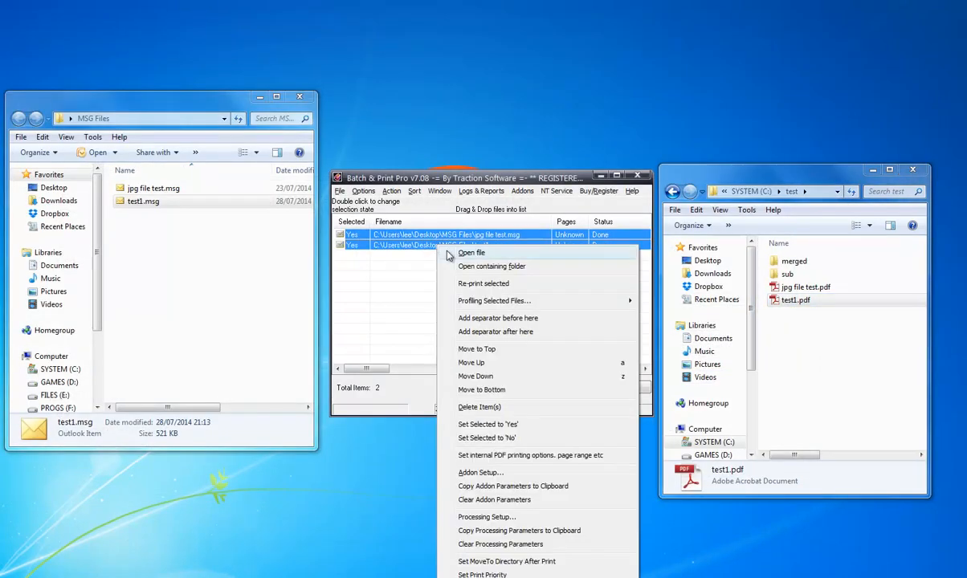
{"action": "left_click", "coordinate": [480, 472]}
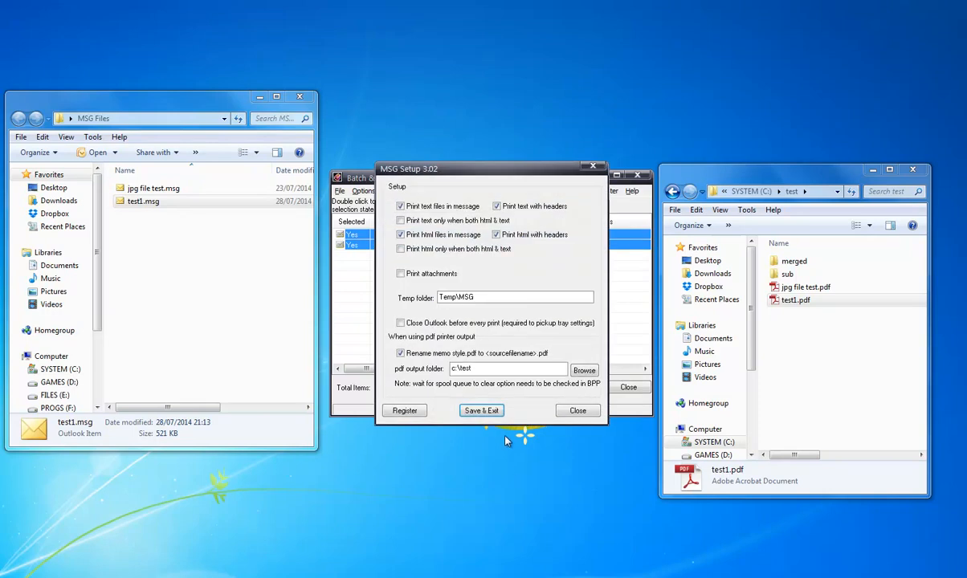
{"action": "left_click", "coordinate": [401, 273]}
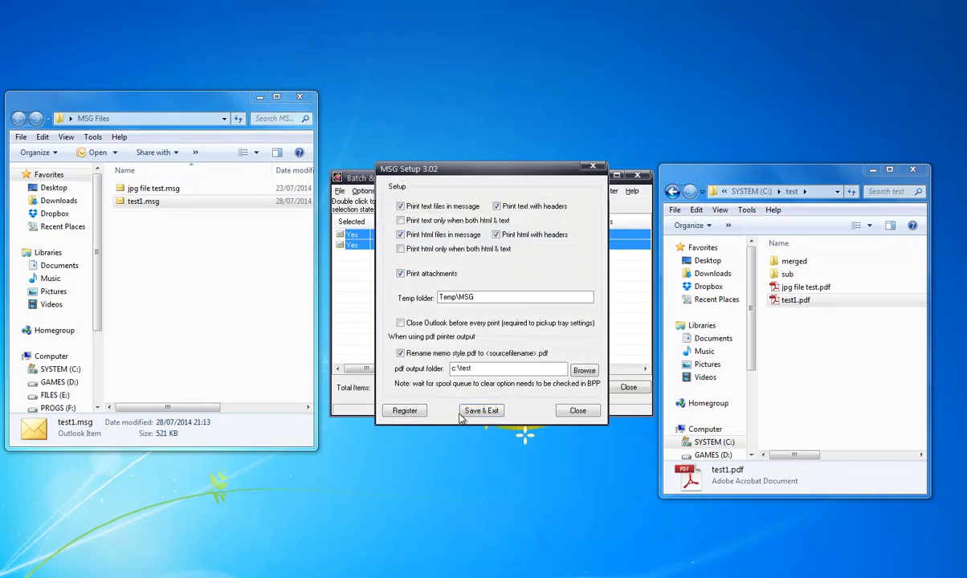
{"action": "left_click", "coordinate": [481, 410]}
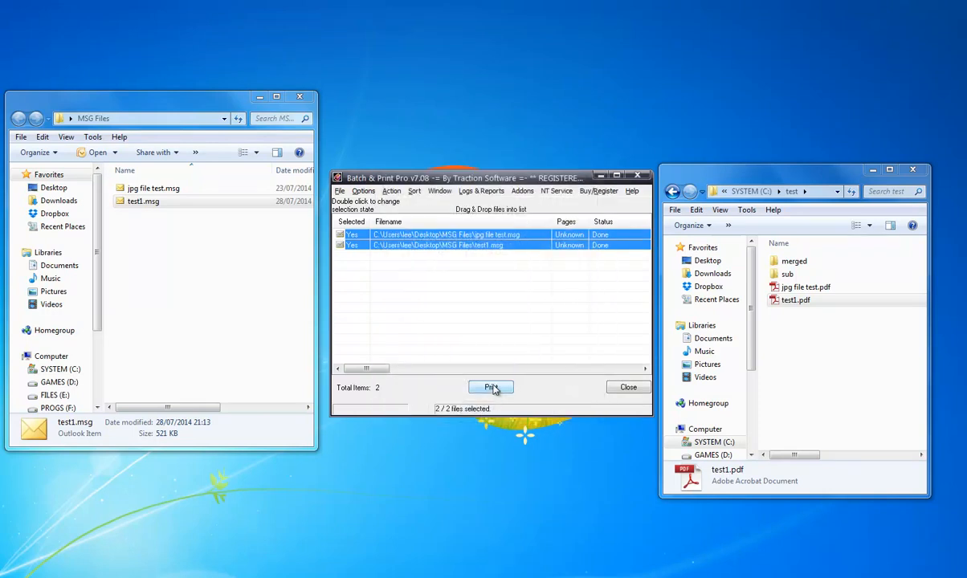
{"action": "left_click", "coordinate": [491, 387]}
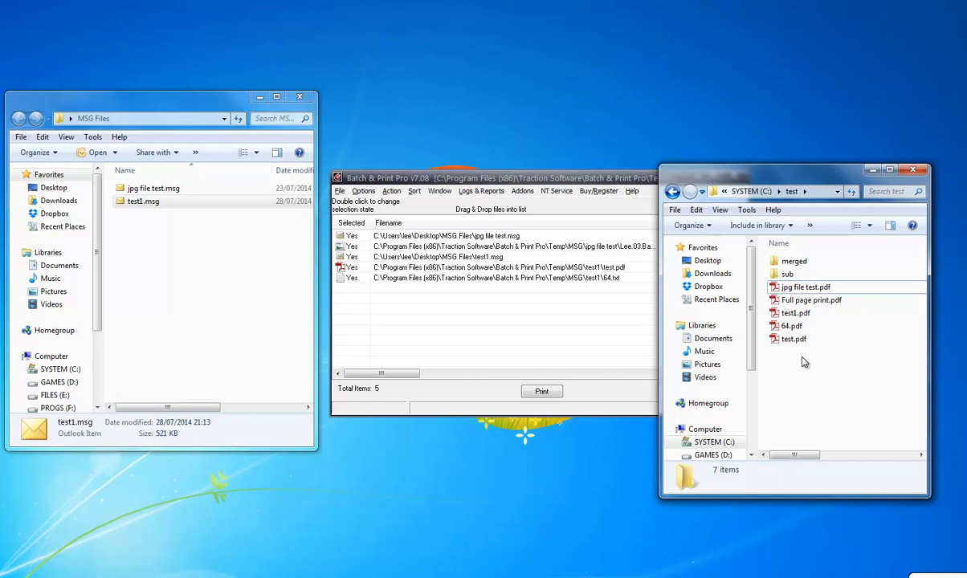
Step: Re-sort the test folder listing, bring the print list forward, and select test1.msg
{"action": "left_click", "coordinate": [791, 326]}
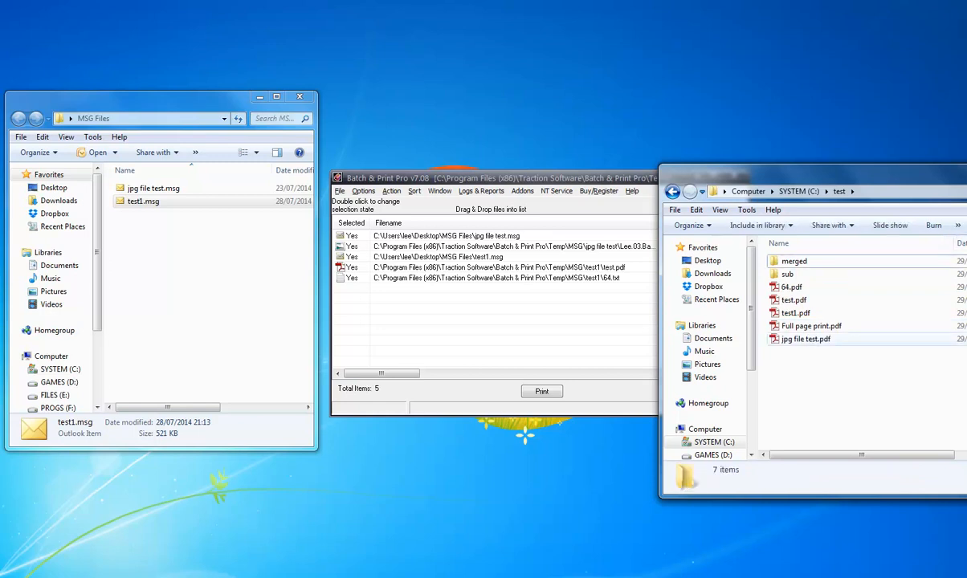
{"action": "left_click", "coordinate": [805, 338]}
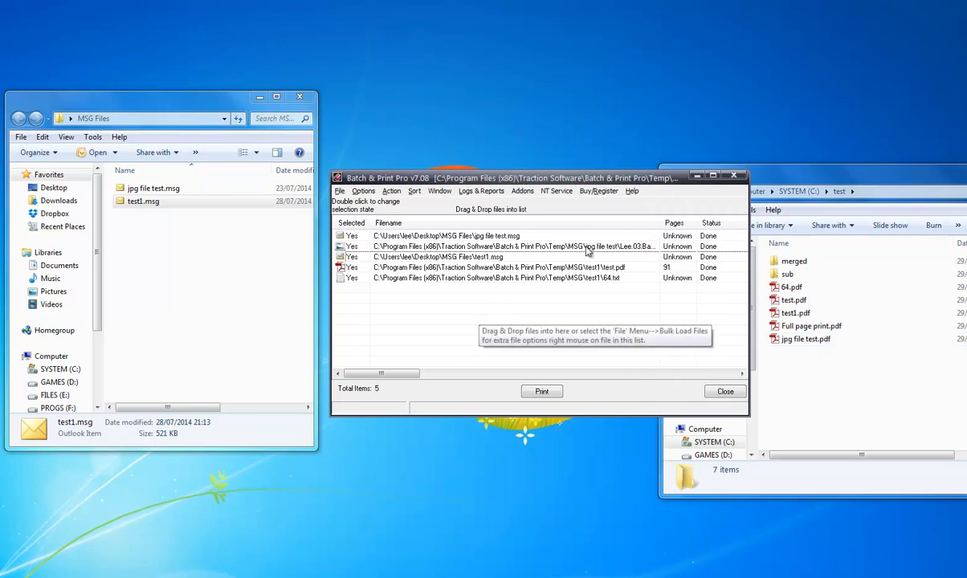
{"action": "left_click", "coordinate": [143, 201]}
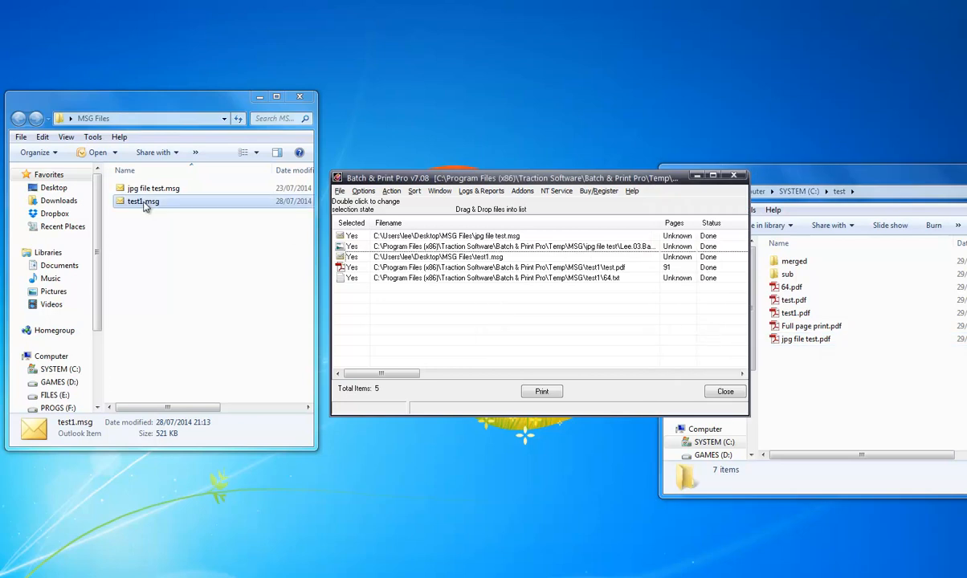
Step: Open test1.msg in Outlook to view 64.txt, then check the 64.pdf and test.pdf outputs
{"action": "double_click", "coordinate": [142, 200]}
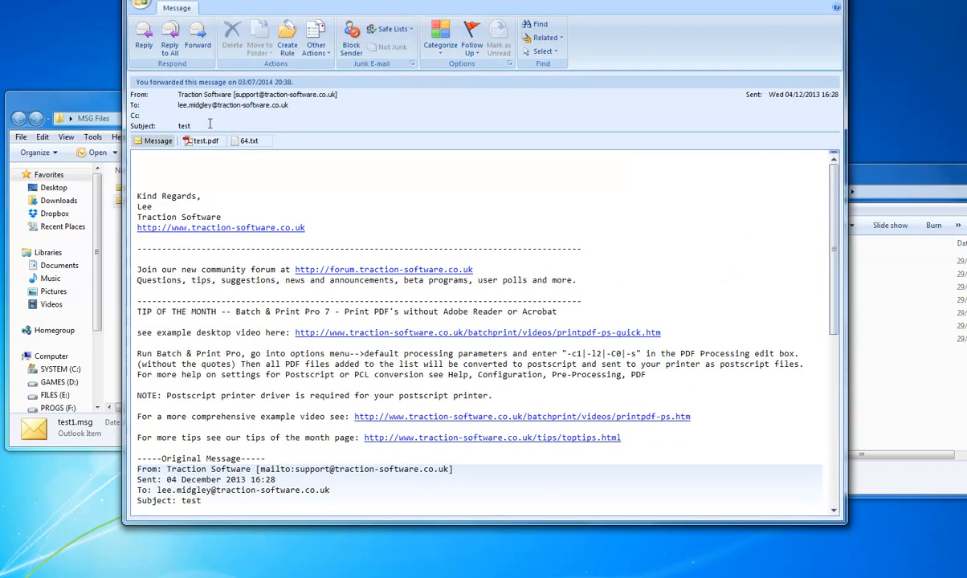
{"action": "left_click", "coordinate": [248, 126]}
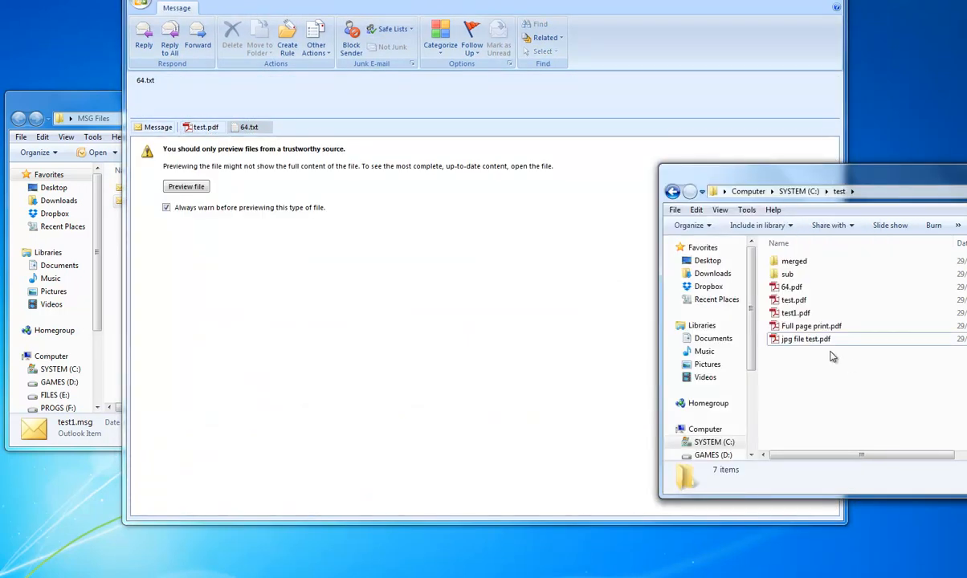
{"action": "left_click", "coordinate": [791, 286]}
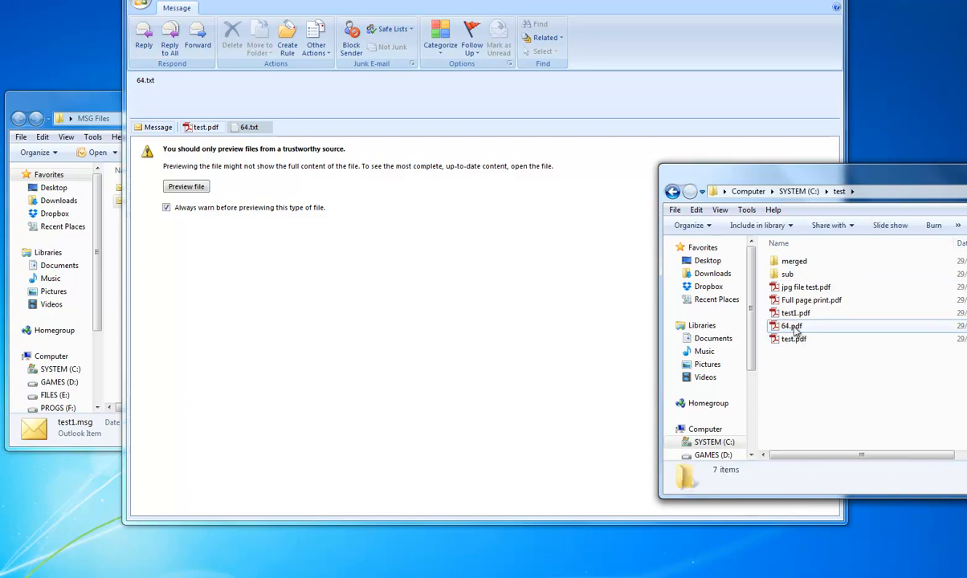
{"action": "left_click", "coordinate": [791, 325]}
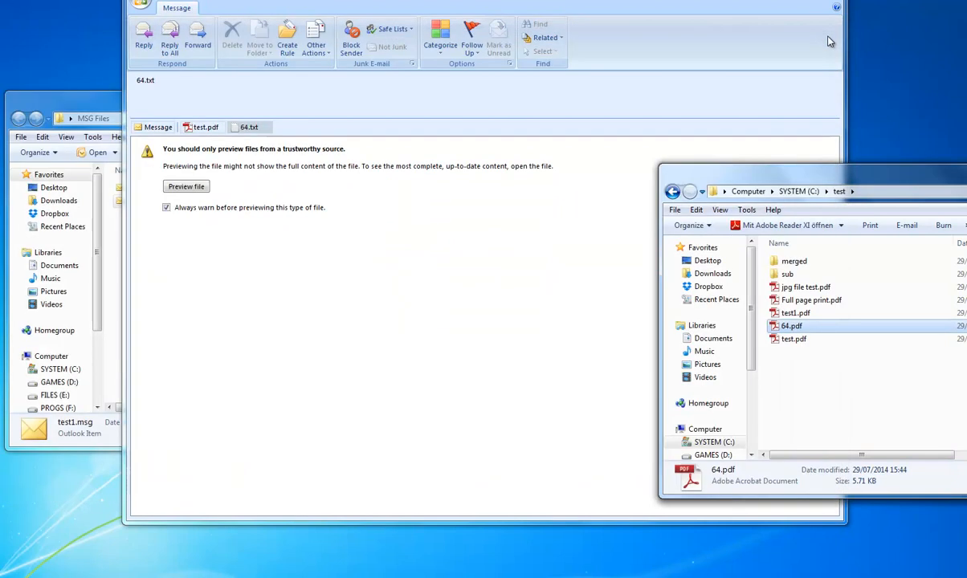
{"action": "left_click", "coordinate": [793, 338]}
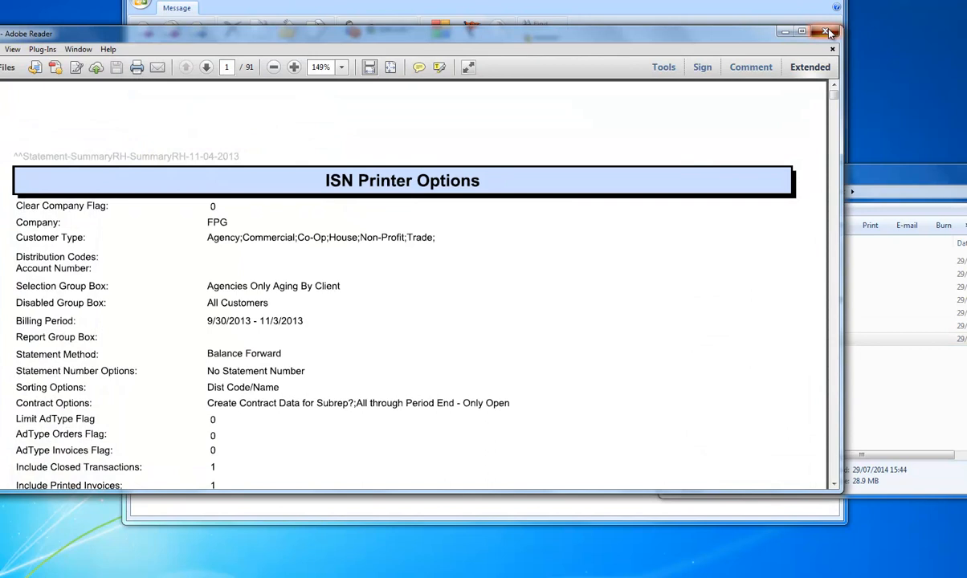
{"action": "left_click", "coordinate": [829, 33]}
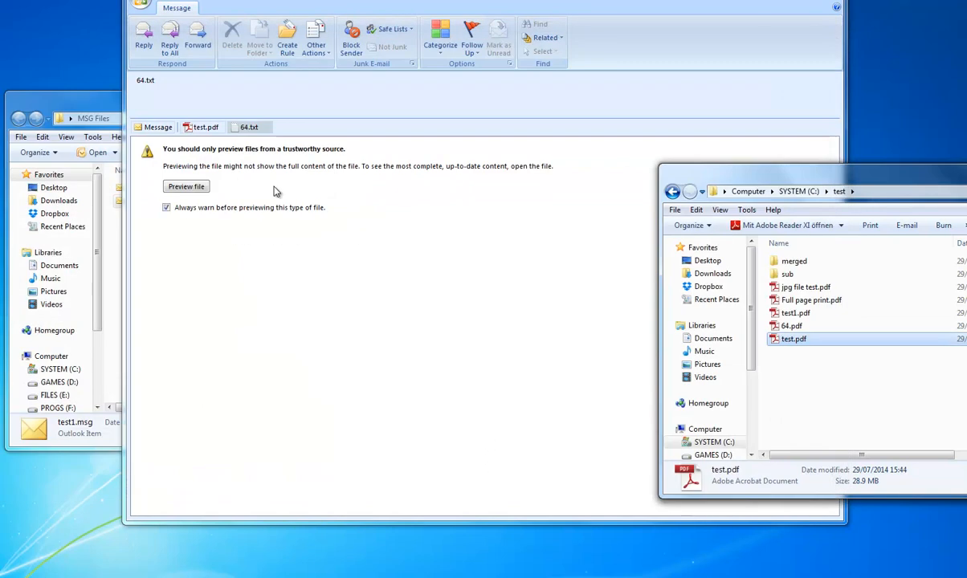
{"action": "mouse_move", "coordinate": [93, 133]}
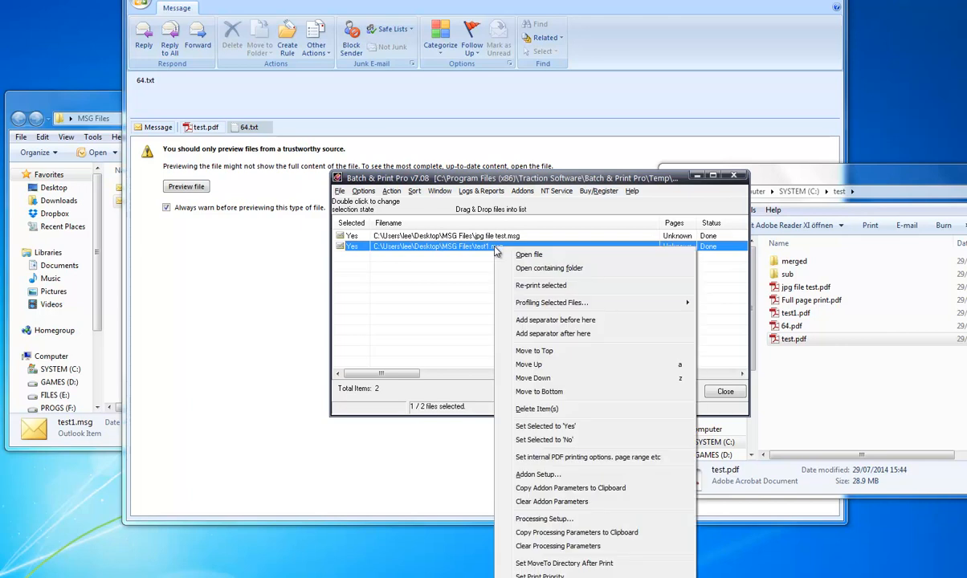
{"action": "mouse_move", "coordinate": [563, 489]}
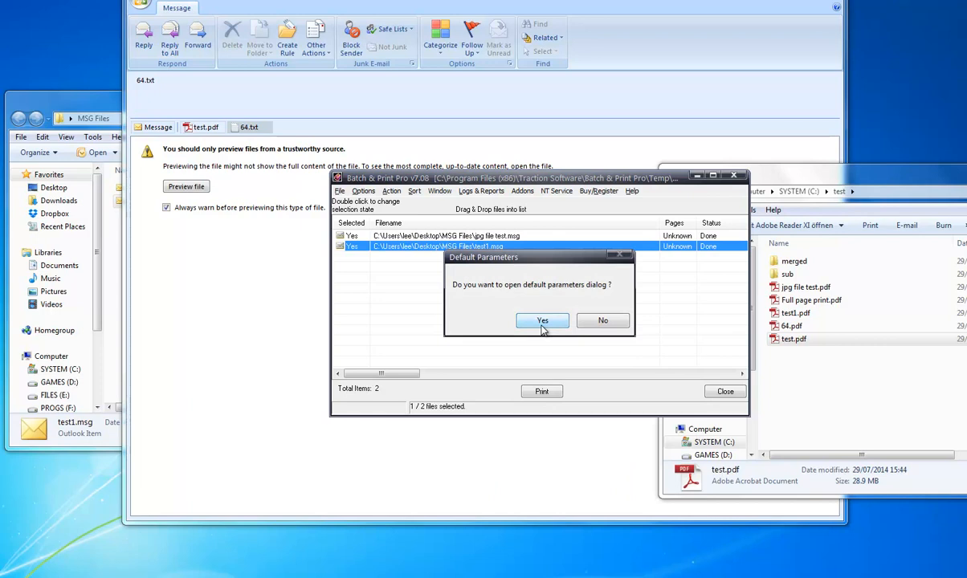
Step: Paste the copied MSG parameters (output c:\test) into the default MSG Addon settings and save
{"action": "left_click", "coordinate": [542, 321]}
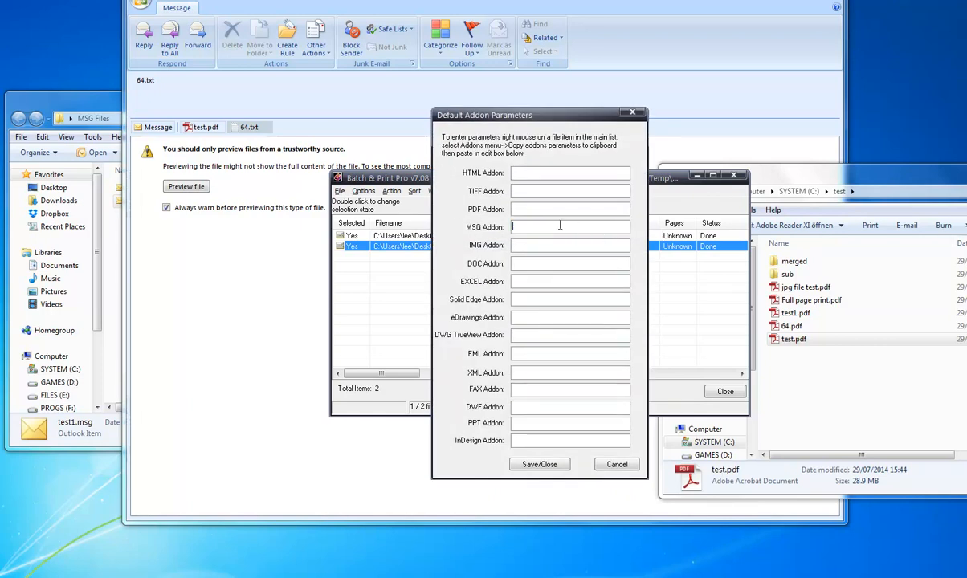
{"action": "right_click", "coordinate": [559, 226]}
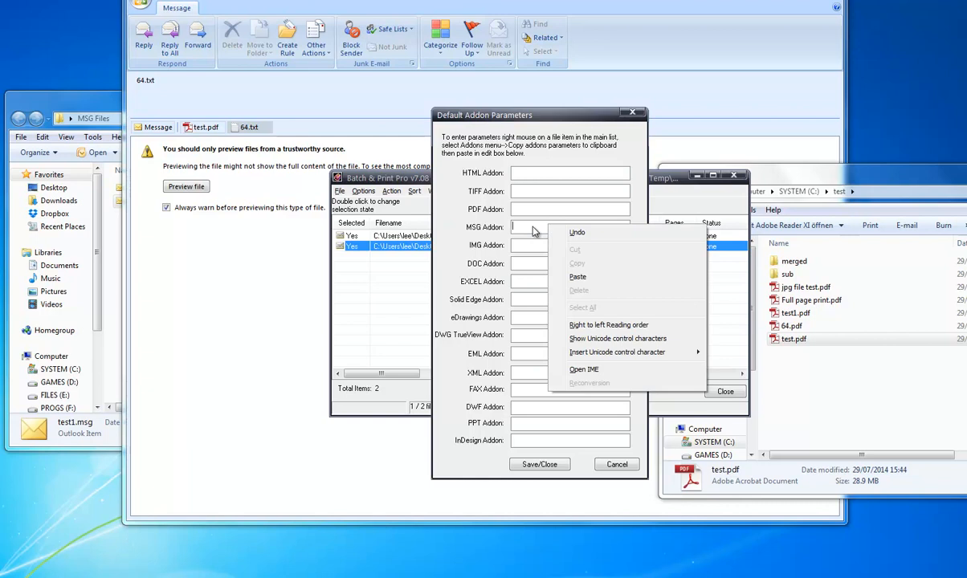
{"action": "left_click", "coordinate": [577, 276]}
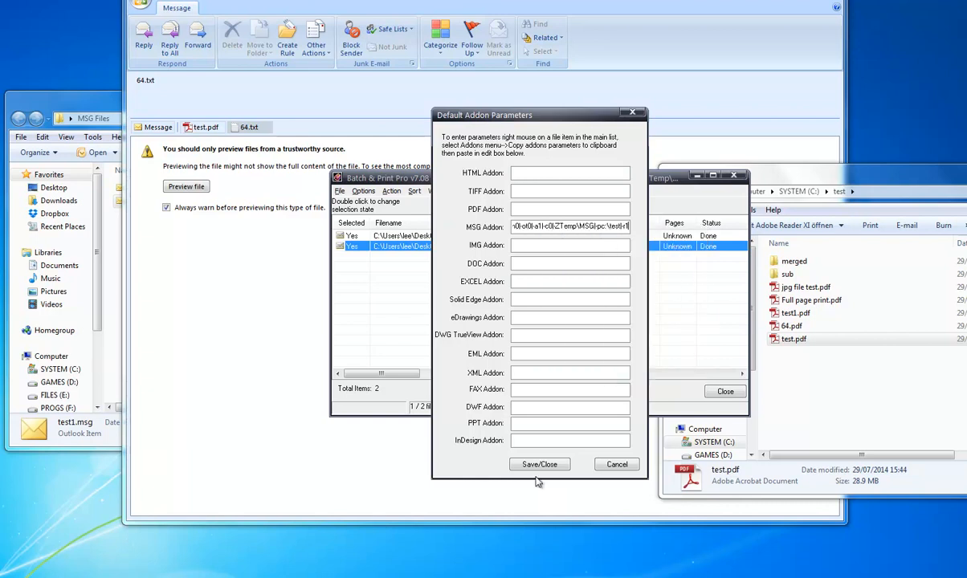
{"action": "left_click", "coordinate": [539, 465]}
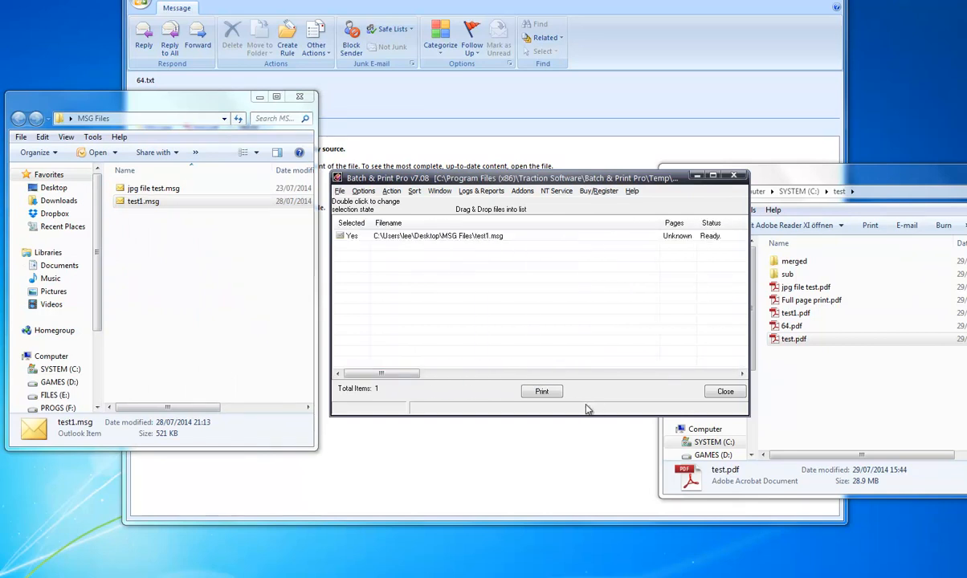
{"action": "mouse_move", "coordinate": [535, 322]}
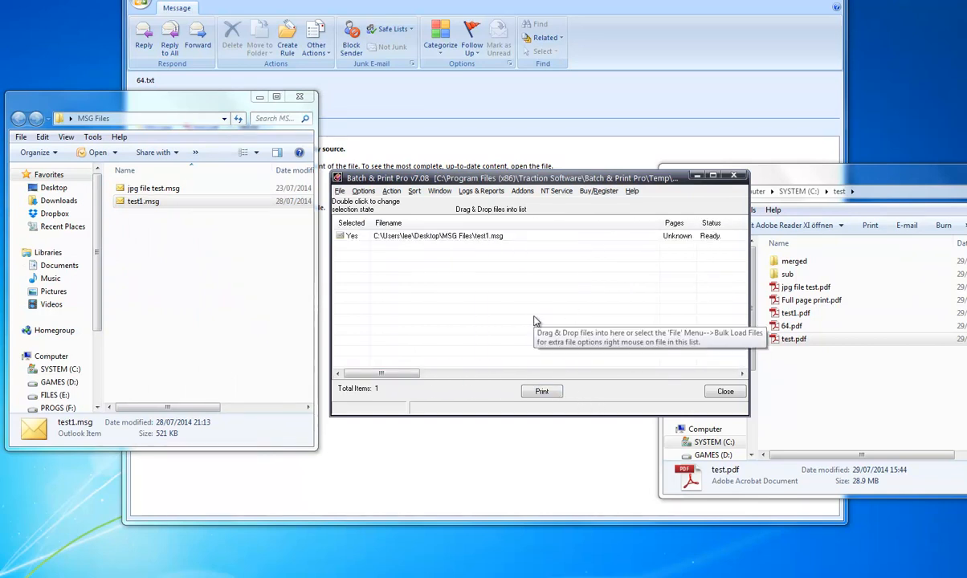
{"action": "mouse_move", "coordinate": [542, 269]}
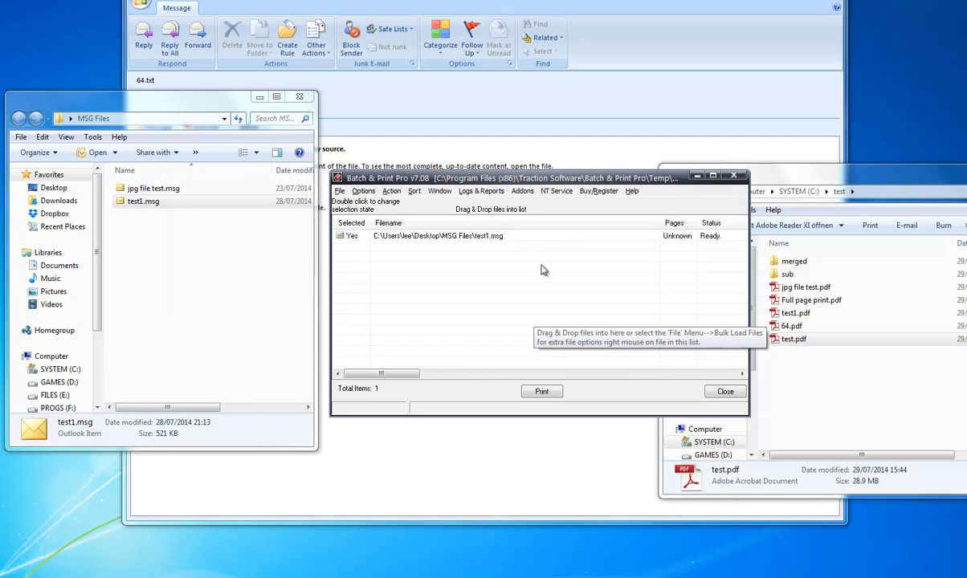